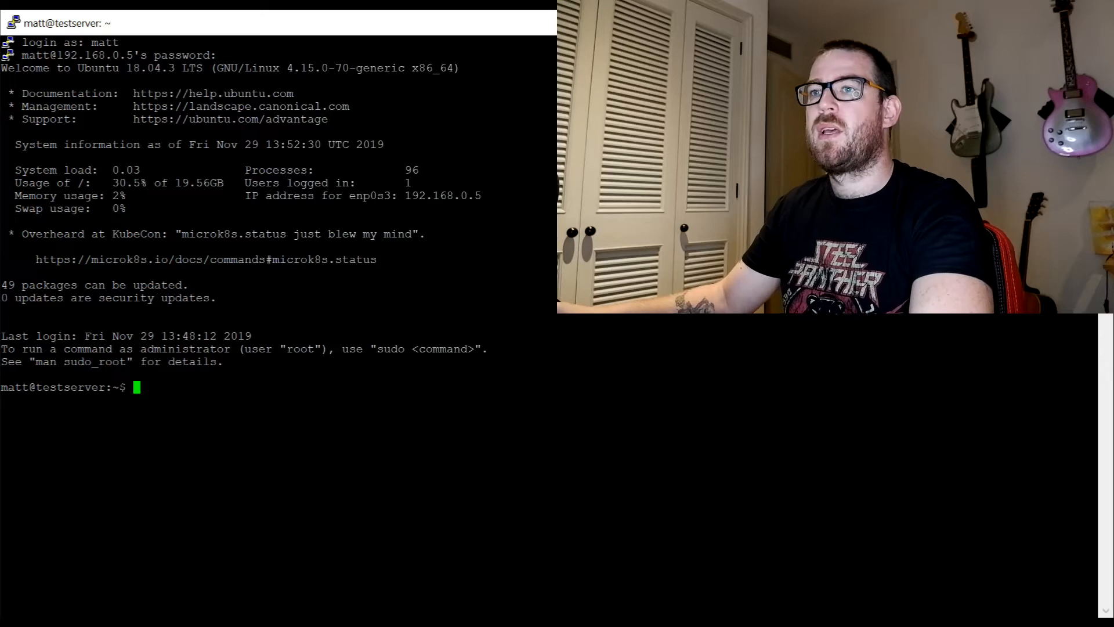
- List block devices with lsblk showing NAME, SIZE, FSTYPE, TYPE and MOUNTPOINT columns
{"action": "type", "text": "lsblk -o NAME,SIZE,FSTYPE,TYPE,MOUNTPOINT"}
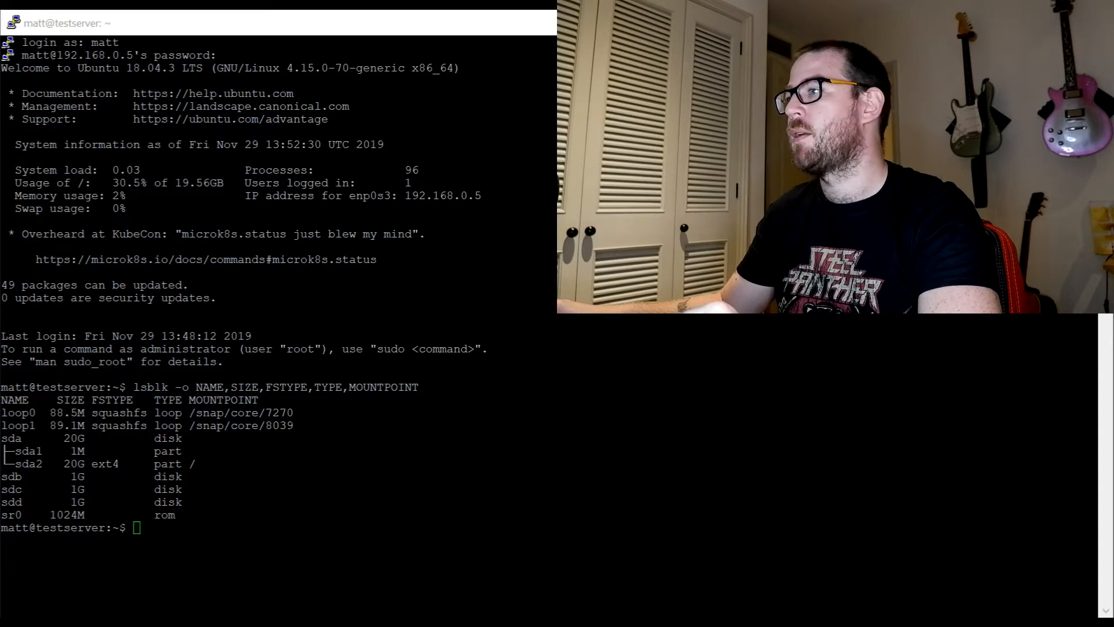
- Create RAID 5 array /dev/md0 with mdadm from three devices /dev/sdb, /dev/sdc and /dev/sdd
{"action": "type", "text": "sudo mdadm --create --verbose /dev/md0 --level=5 --raid-devices=3 /dev/sdb /dev/sdc /dev/sdd"}
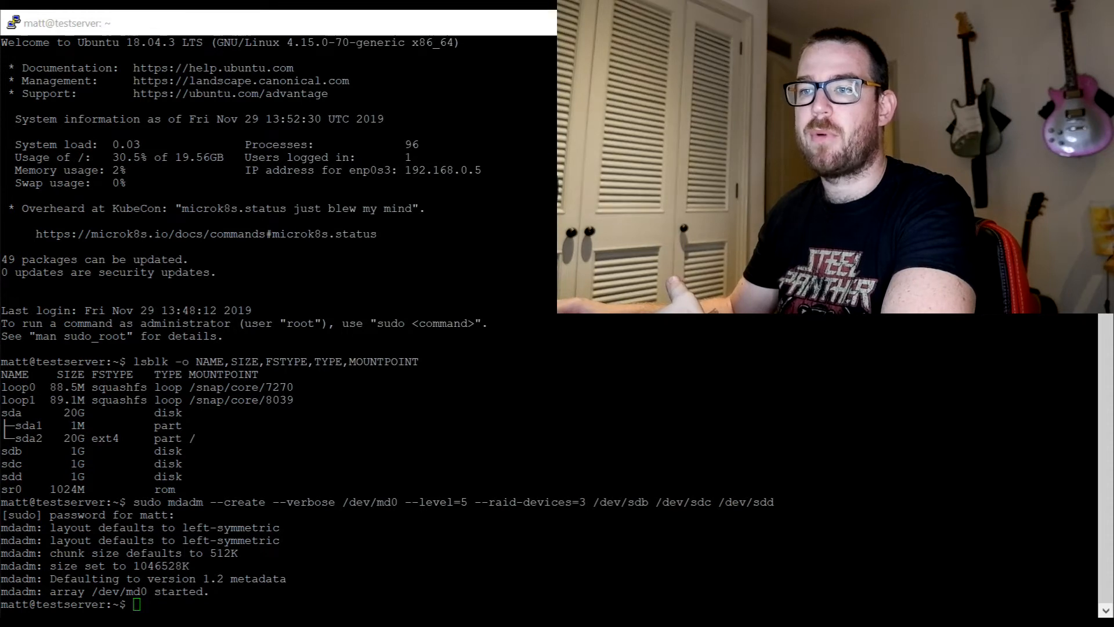
- Show the kernel RAID status from /proc/mdstat to check md0 is active raid5
{"action": "type", "text": "cat /proc/mdstat"}
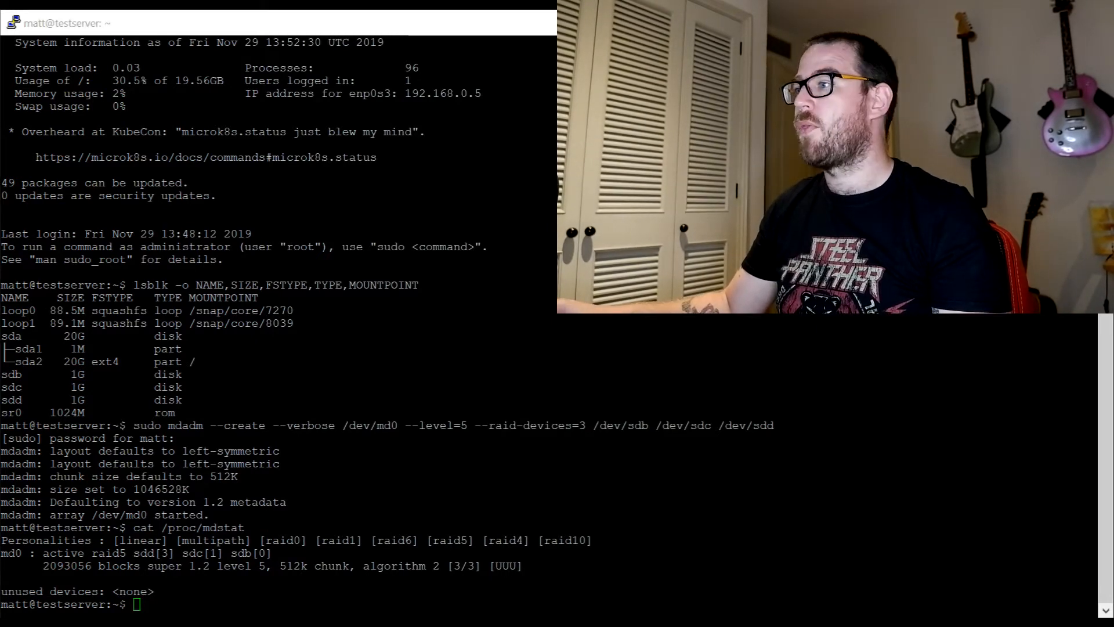
- Format /dev/md0 as ext4, create /mnt/md0 and mount the array there
{"action": "type", "text": "sudo mkfs.ext4 -F /dev/md0"}
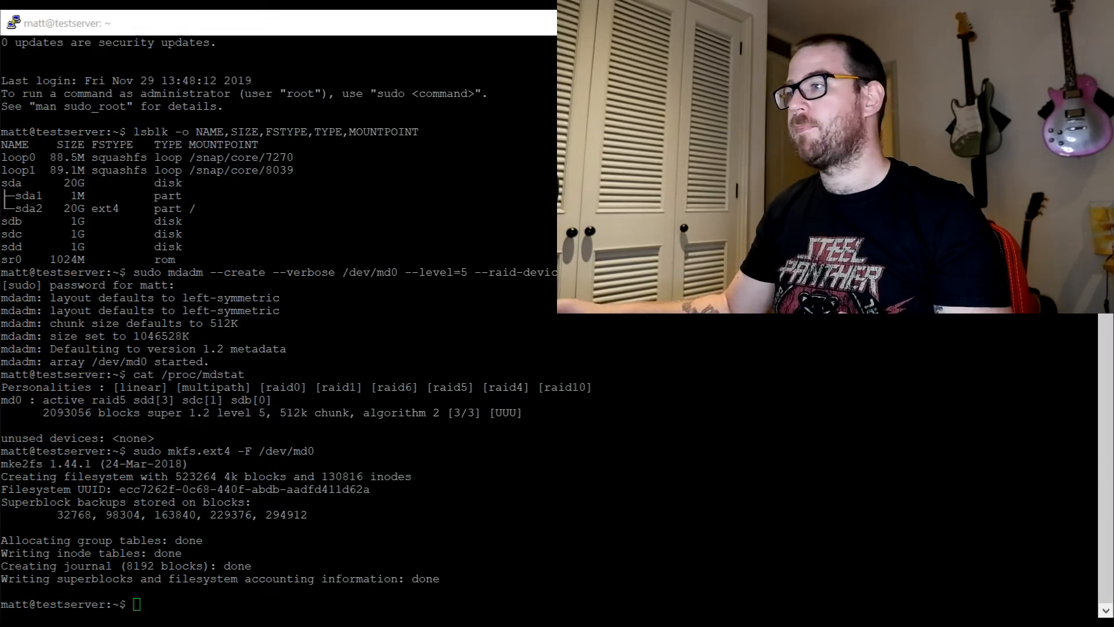
{"action": "type", "text": "sudo mkdir -p /mnt/md0"}
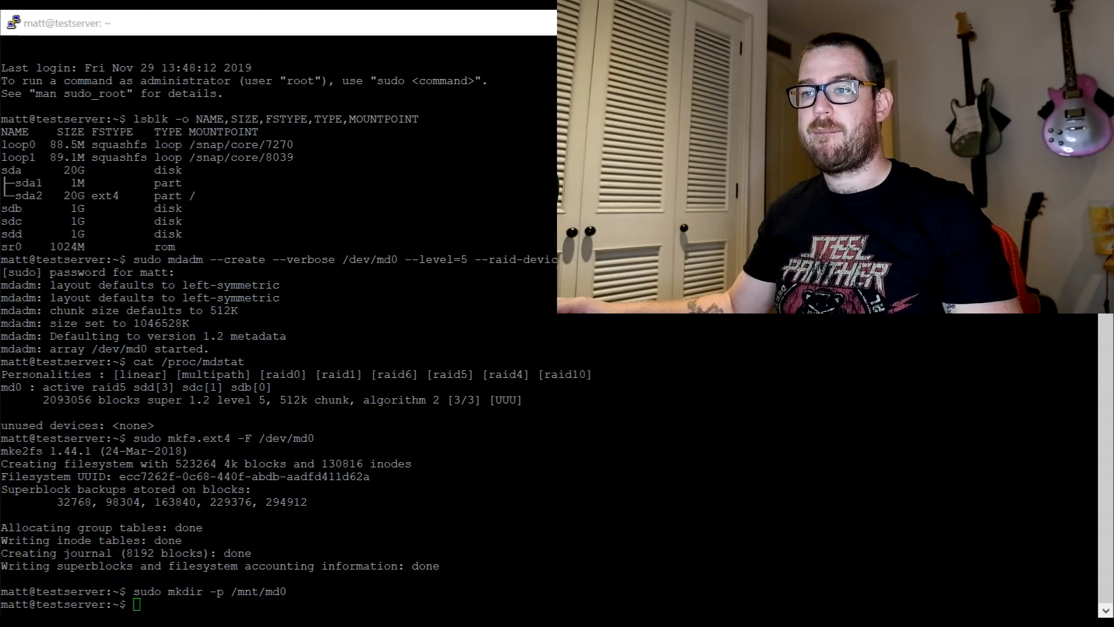
{"action": "type", "text": "sudo mount /dev/md0 /mnt/md0"}
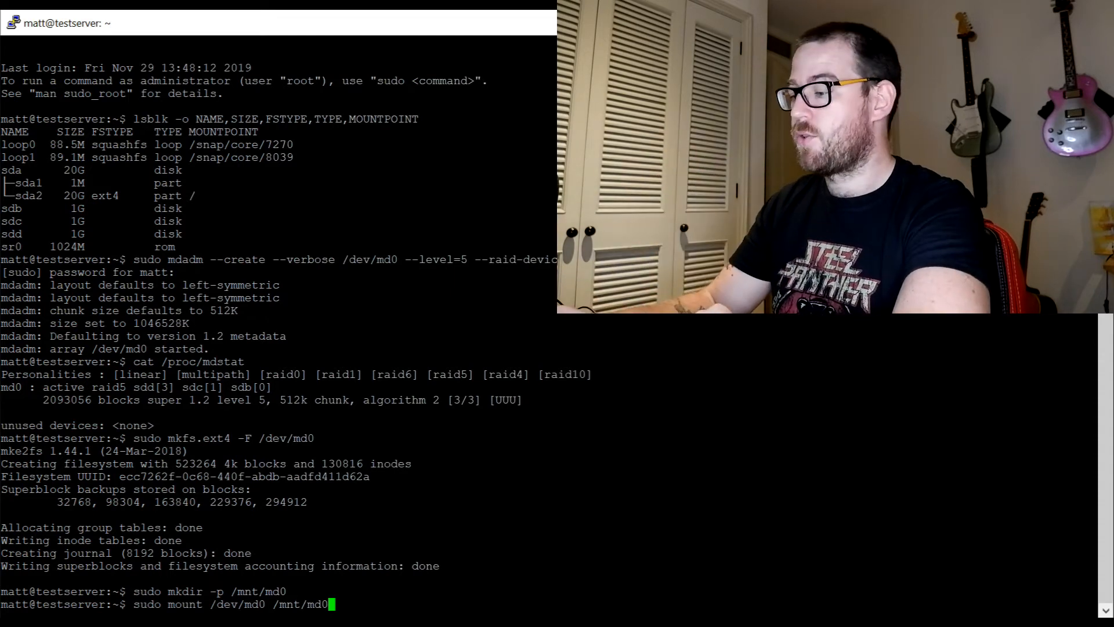
{"action": "key", "text": "Return"}
{"action": "type", "text": "df -h -x devtmpfs -x tmpf"}
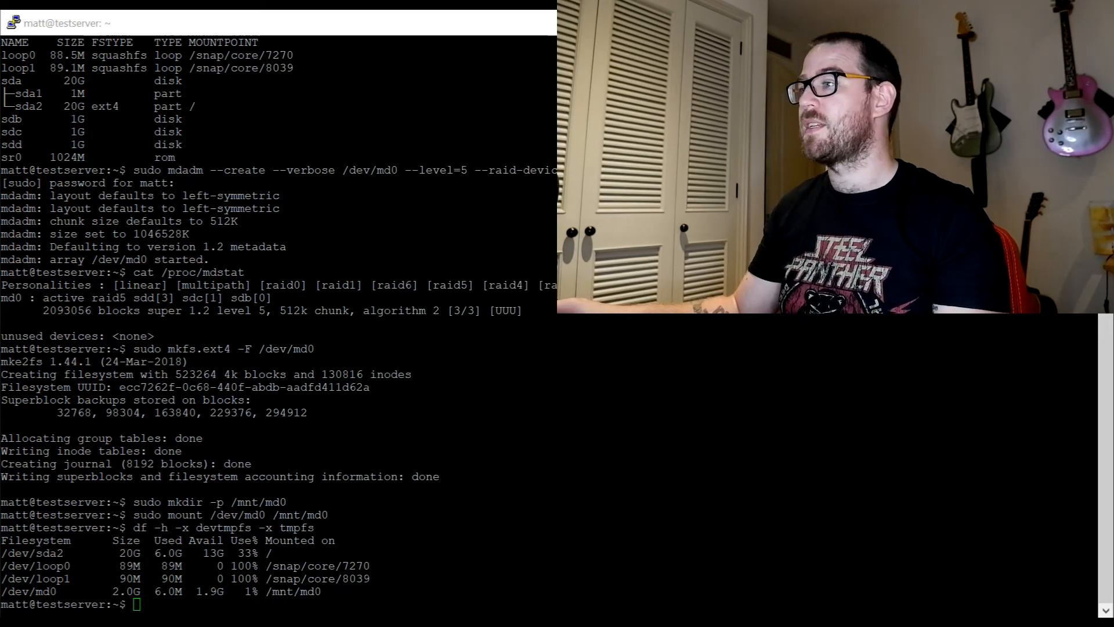
- Append the mdadm --detail --scan output for md0 to /etc/mdadm/mdadm.conf
{"action": "type", "text": "sudo mdadm --detail --scan | sudo tee -a /etc/mdadm/mdadm.conf"}
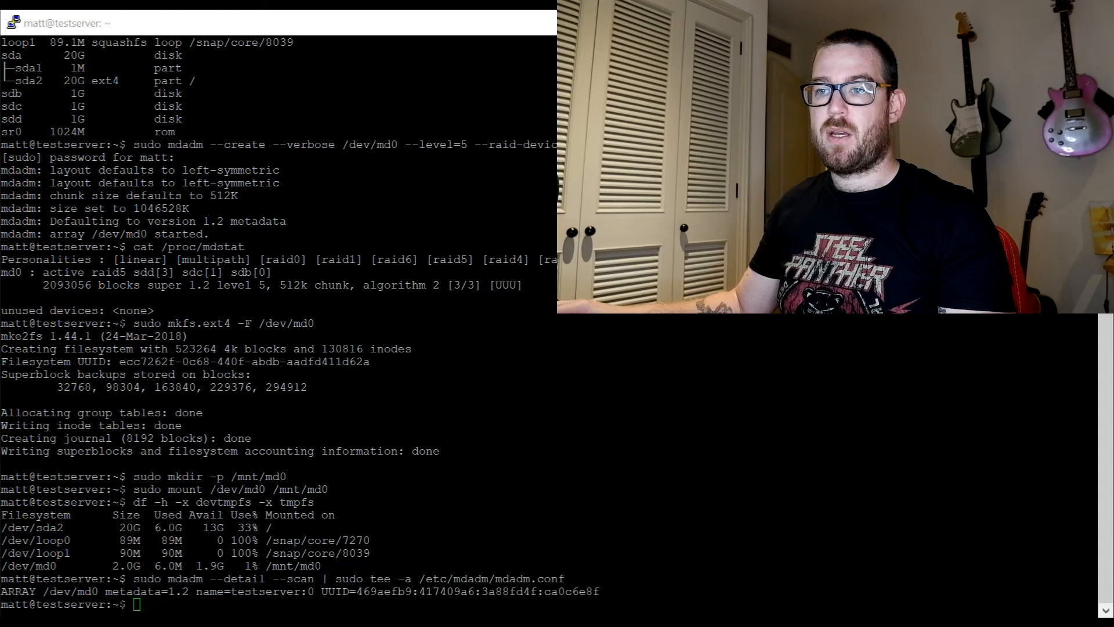
- Run update-initramfs -u and append '/dev/md0 /mnt/md0 ext4 defaults,nofail,discard 0 0' to /etc/fstab
{"action": "type", "text": "sudo update-initramfs -u"}
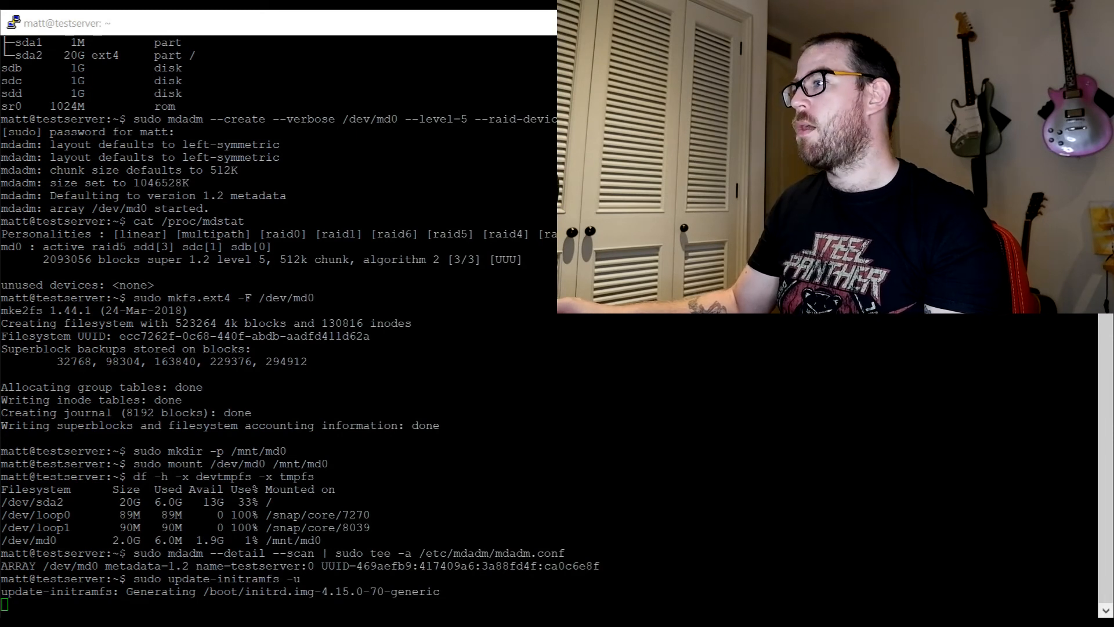
{"action": "type", "text": "echo '/dev/md0 /mnt/md0 ext4 defaults,nofail,discard 0 0' | sudo tee -a /etc/fstab"}
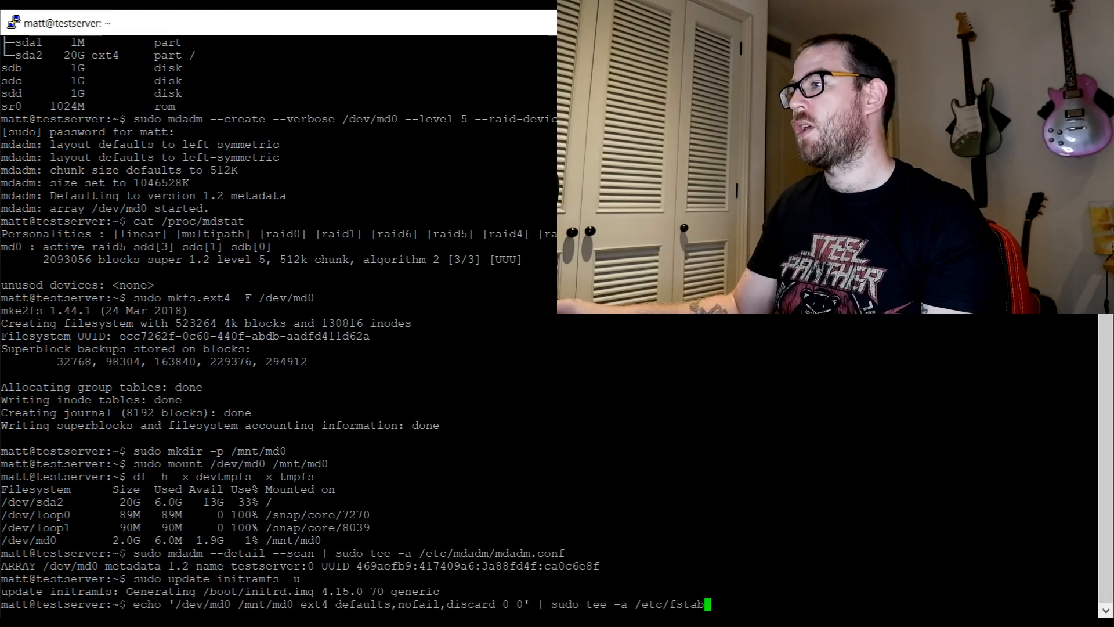